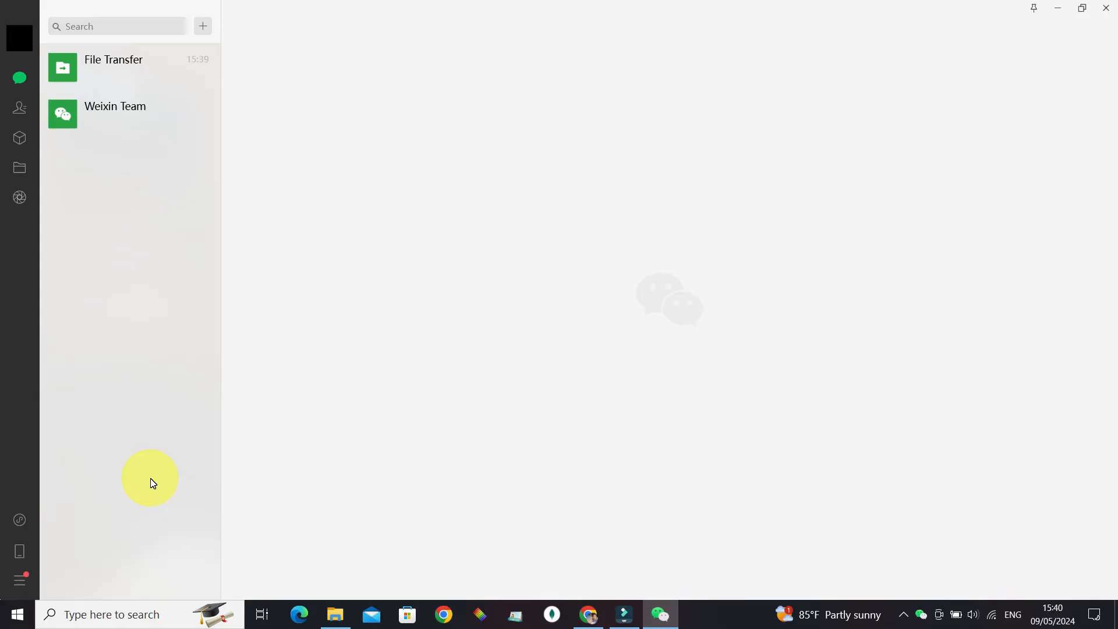
mouse_move(421, 398)
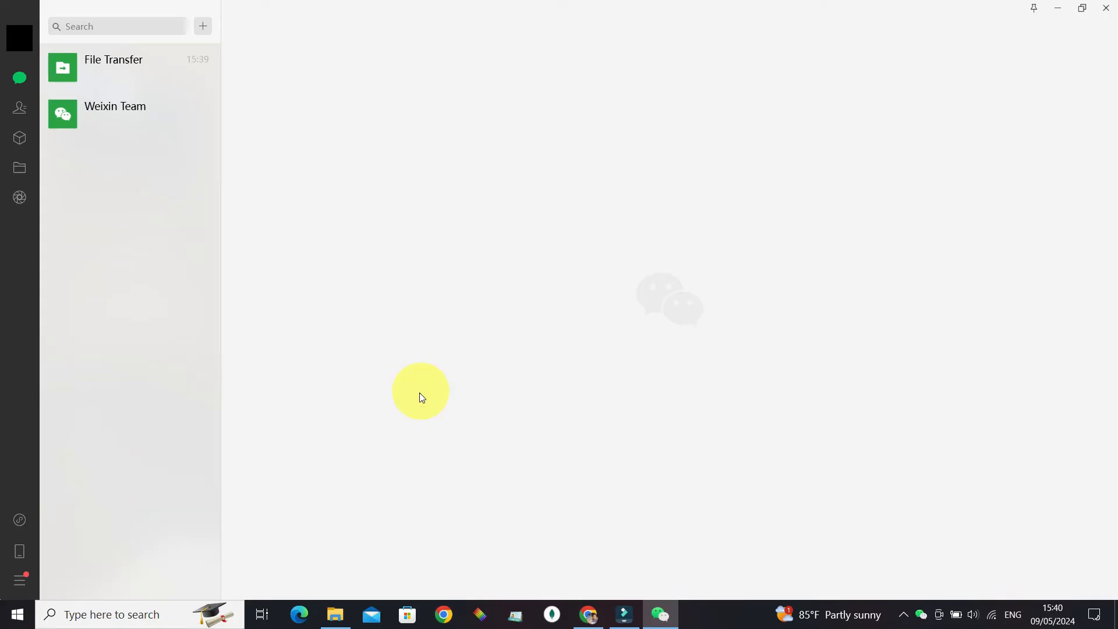
mouse_move(218, 113)
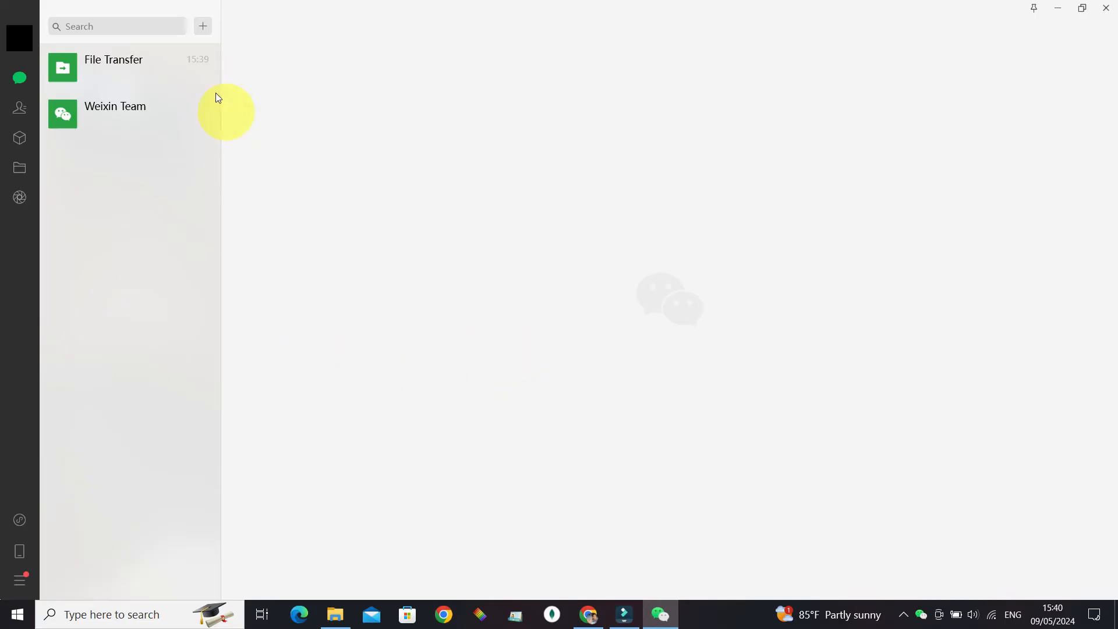
mouse_move(150, 89)
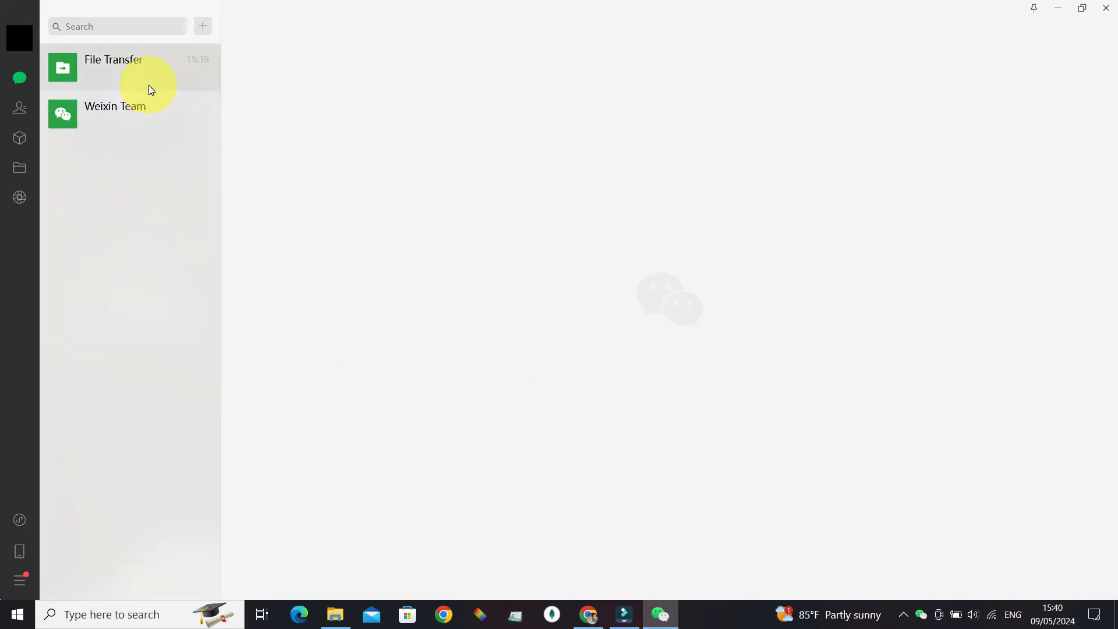
mouse_move(97, 434)
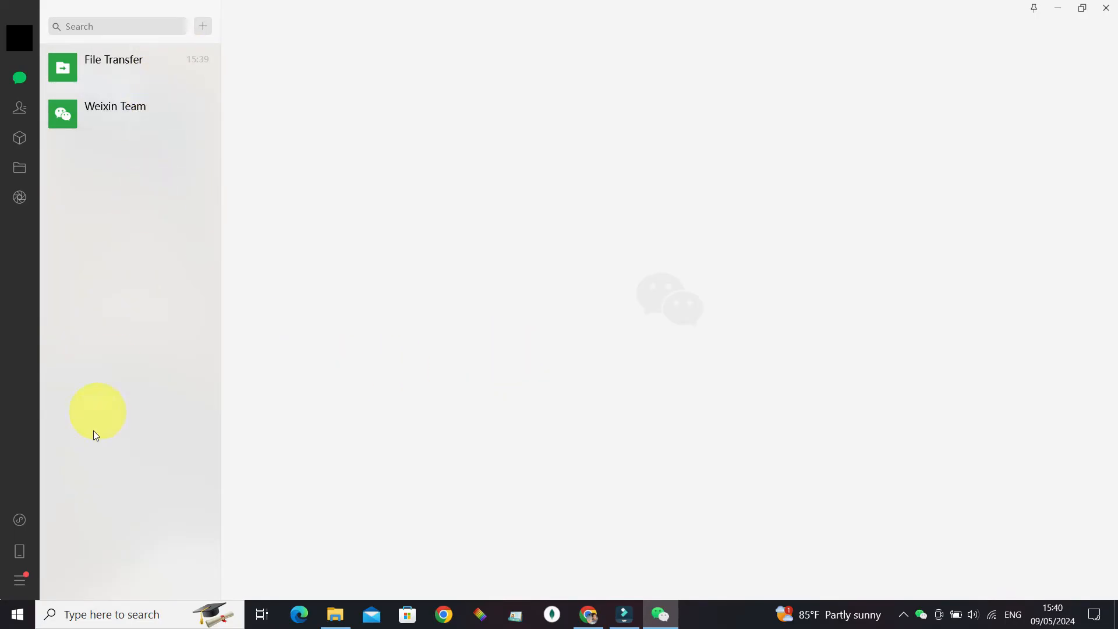
mouse_move(19, 578)
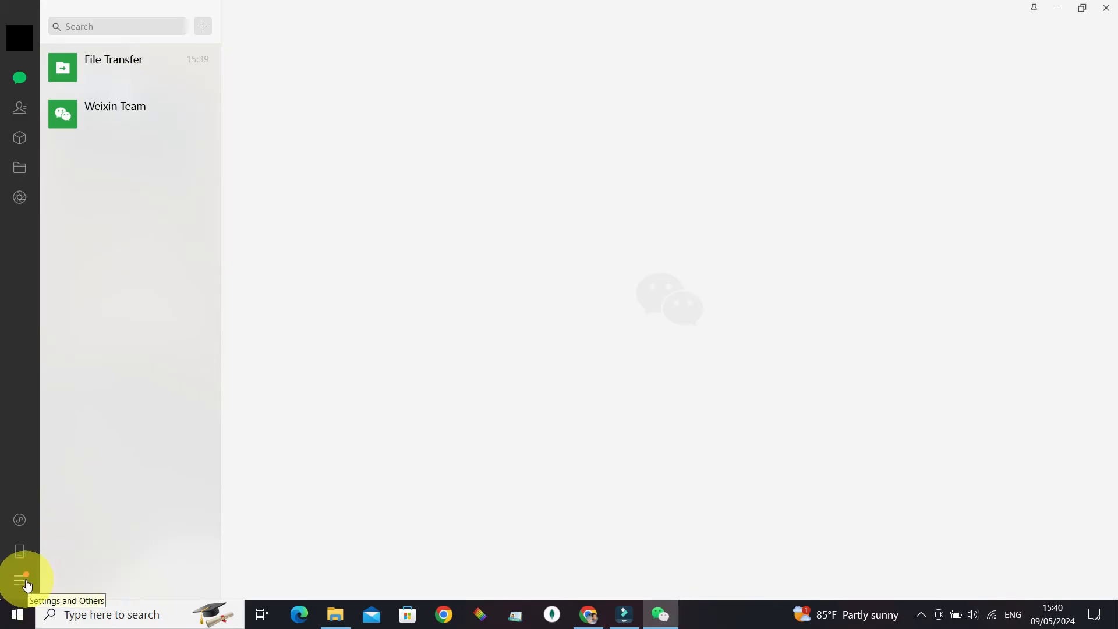
- Reach Backup and Restore from Settings and Others via Migrate & Backup
left_click(20, 578)
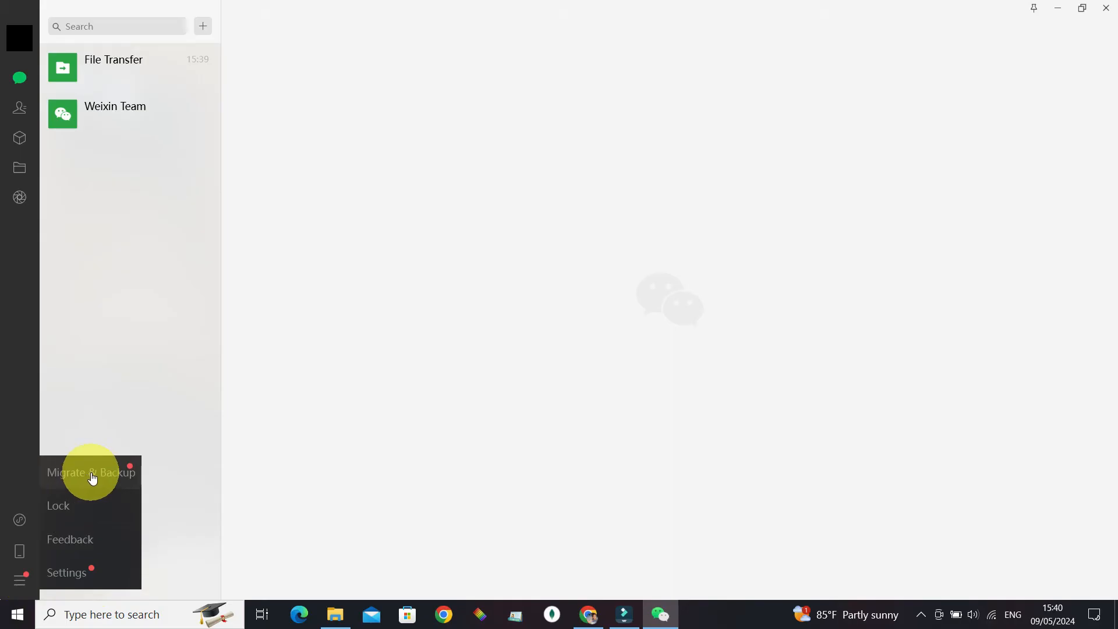
left_click(89, 472)
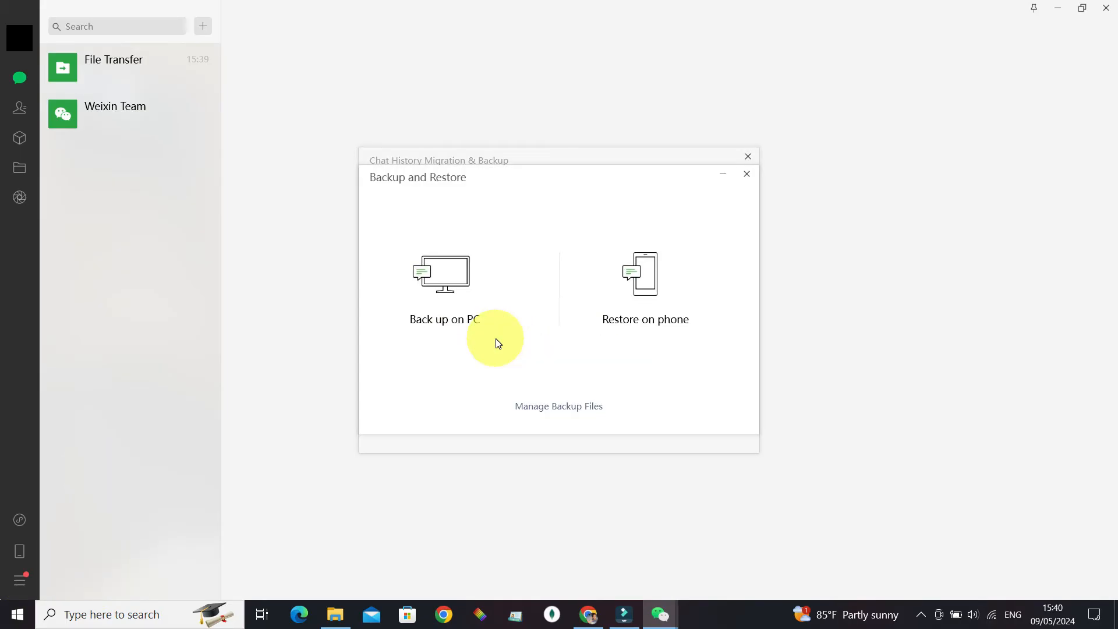
mouse_move(444, 302)
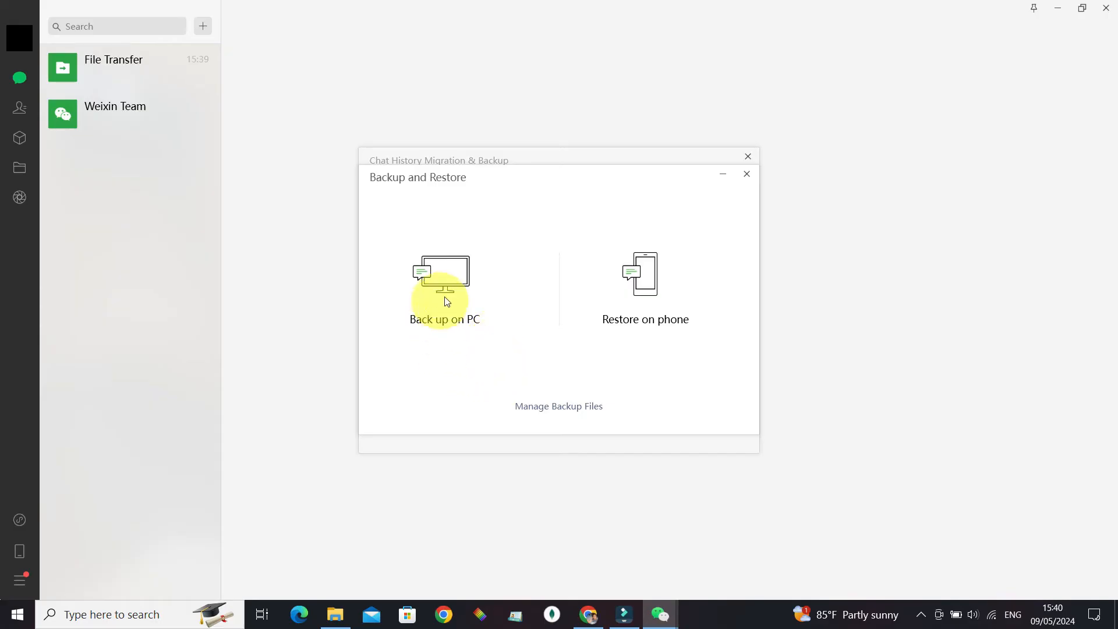
left_click(443, 289)
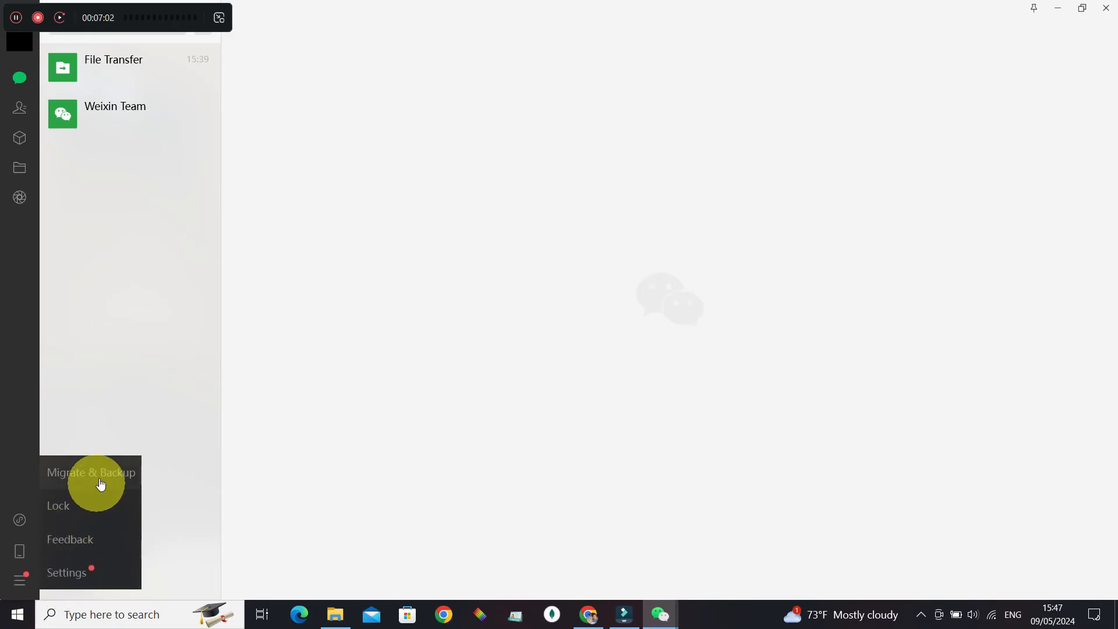
- Cancel the Back up on PC progress window, leaving 'No backup to be restored' shown
left_click(100, 472)
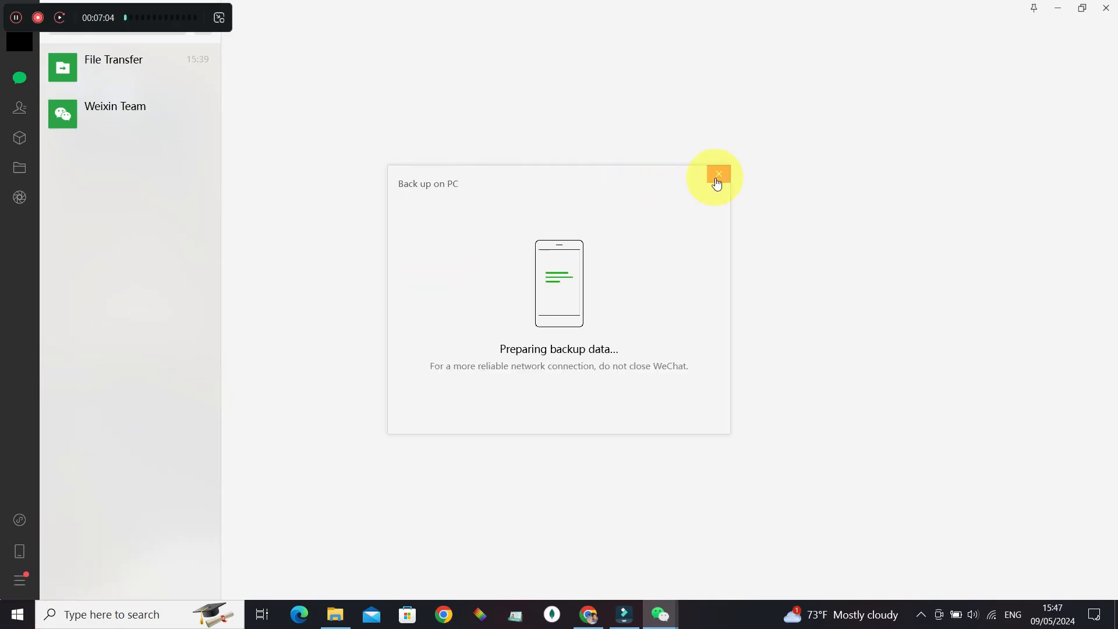
left_click(718, 176)
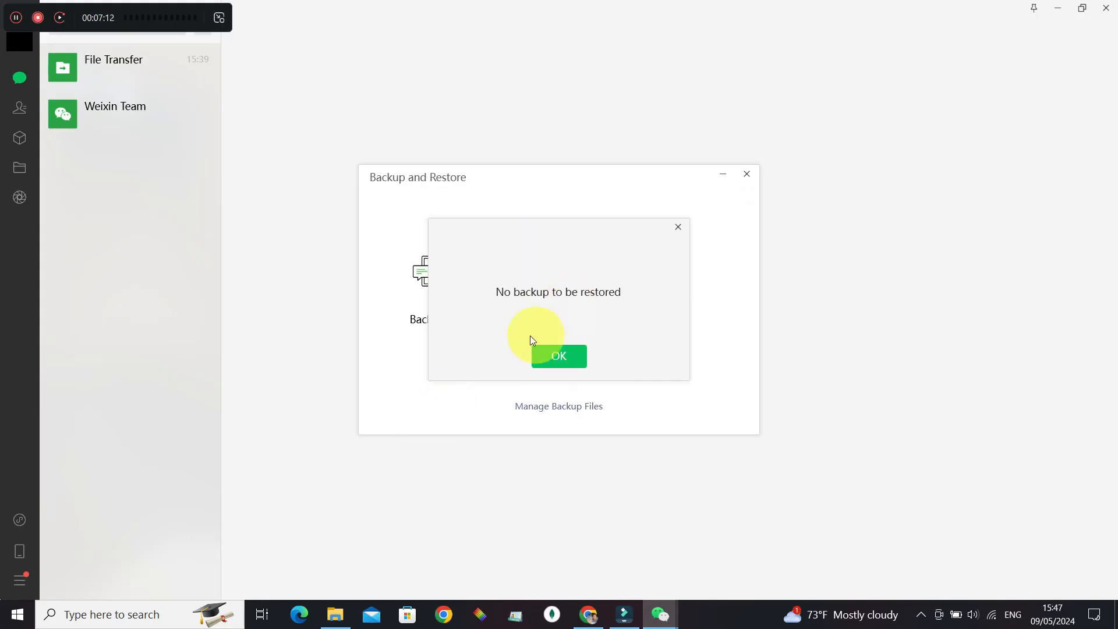
mouse_move(563, 314)
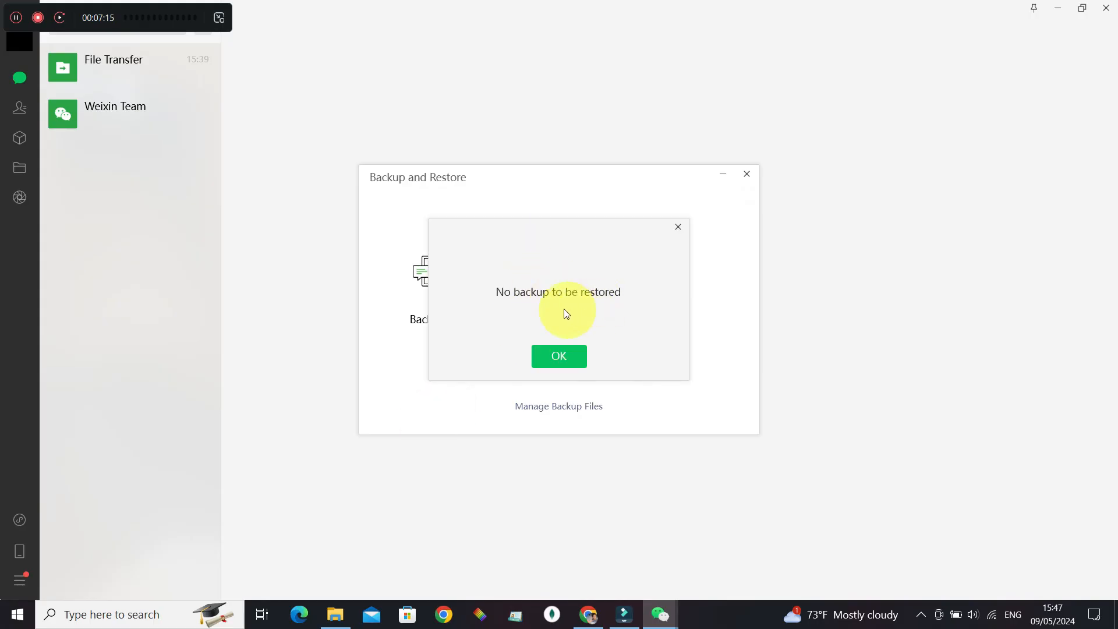
mouse_move(587, 317)
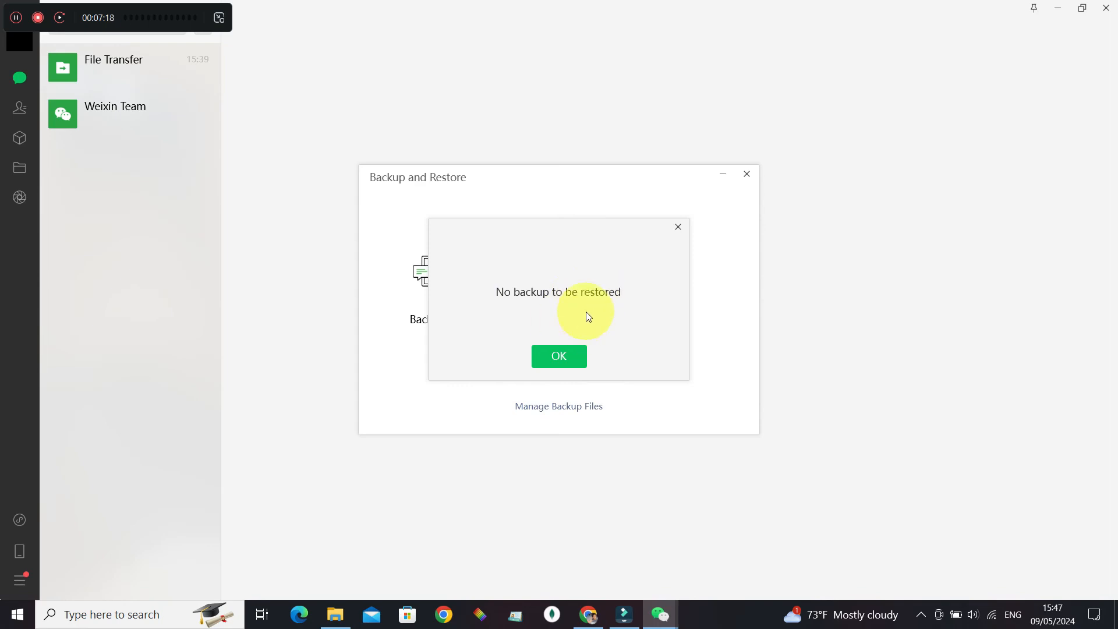
mouse_move(593, 311)
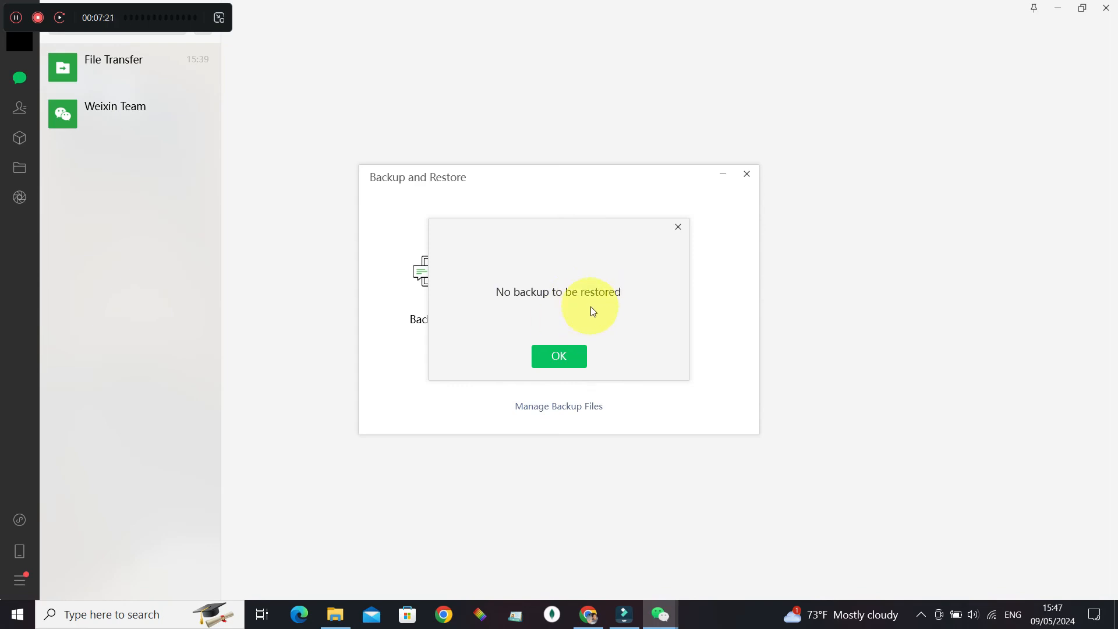